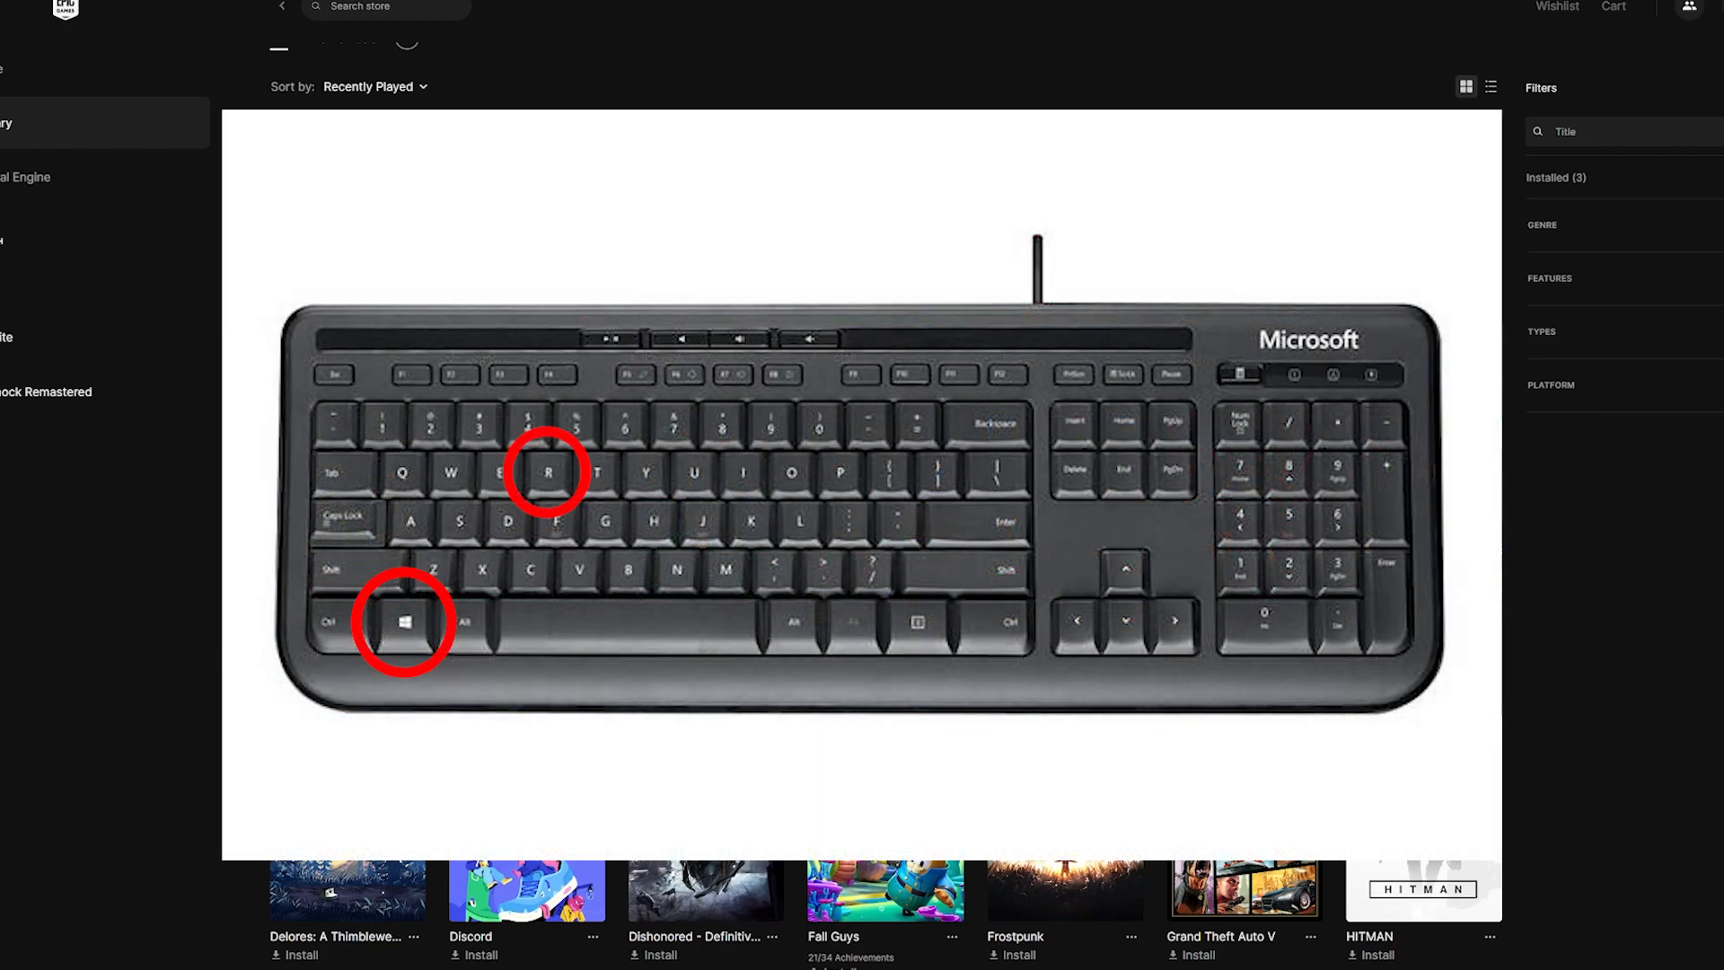
Step: Run %appdata% to open the Roaming folder in File Explorer
{"action": "scroll", "scroll_direction": "down", "scroll_amount": 3}
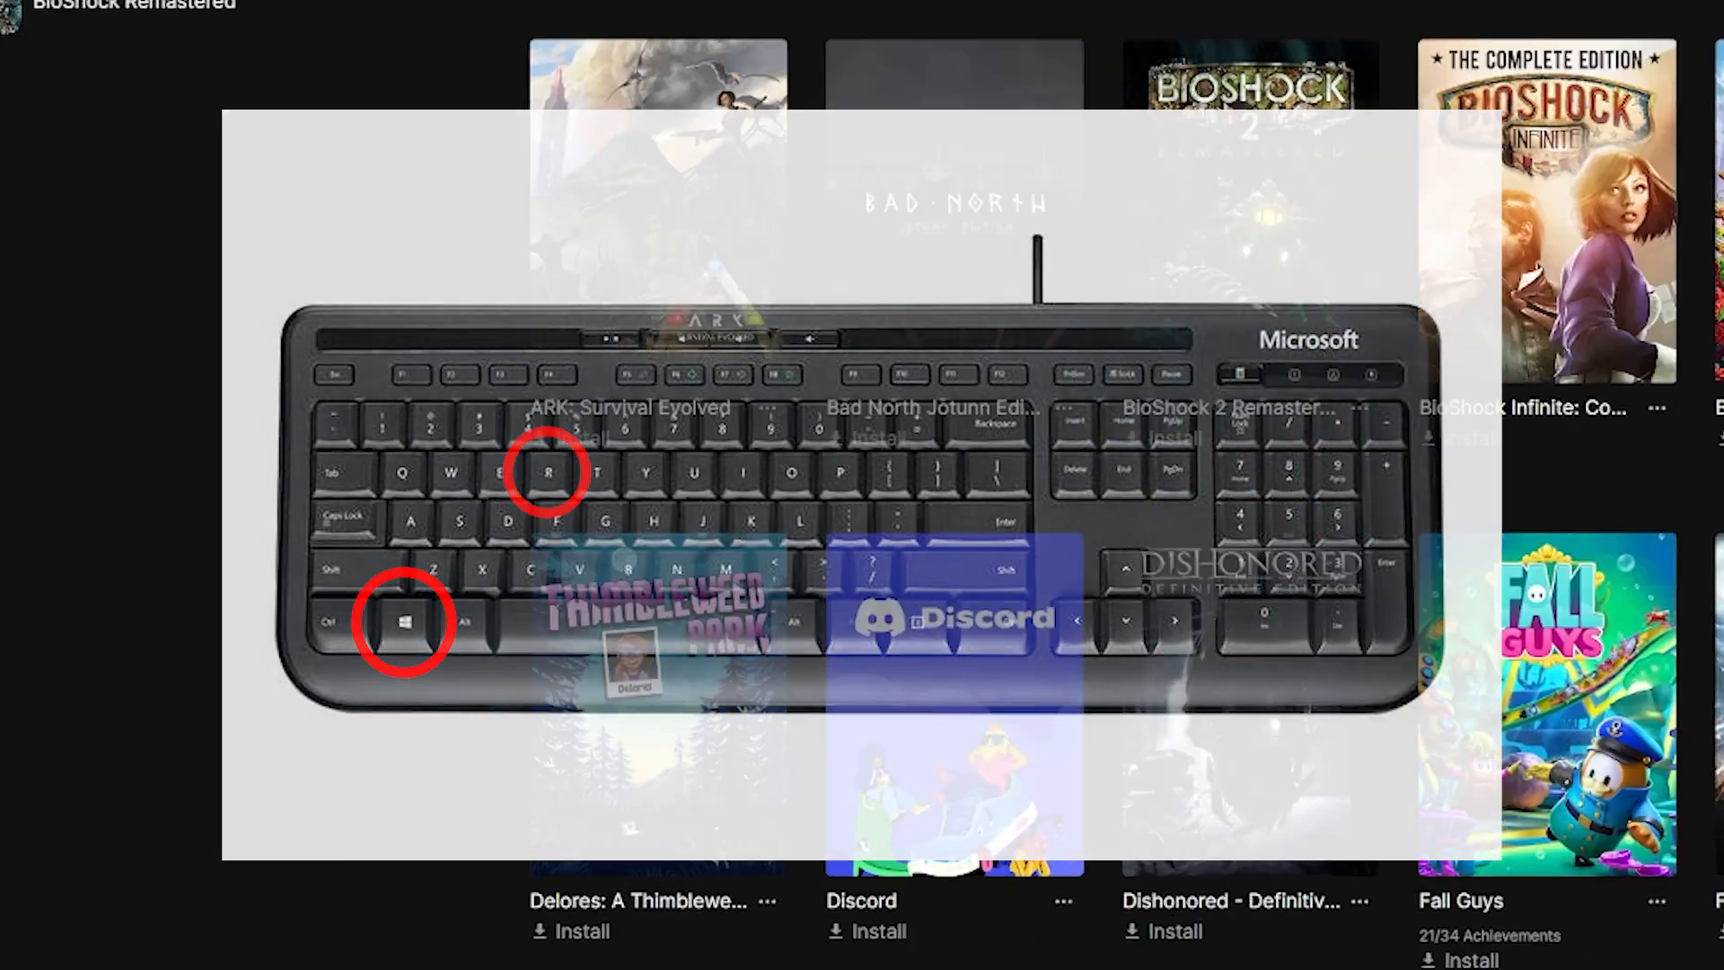
{"action": "type", "text": "%appdata%"}
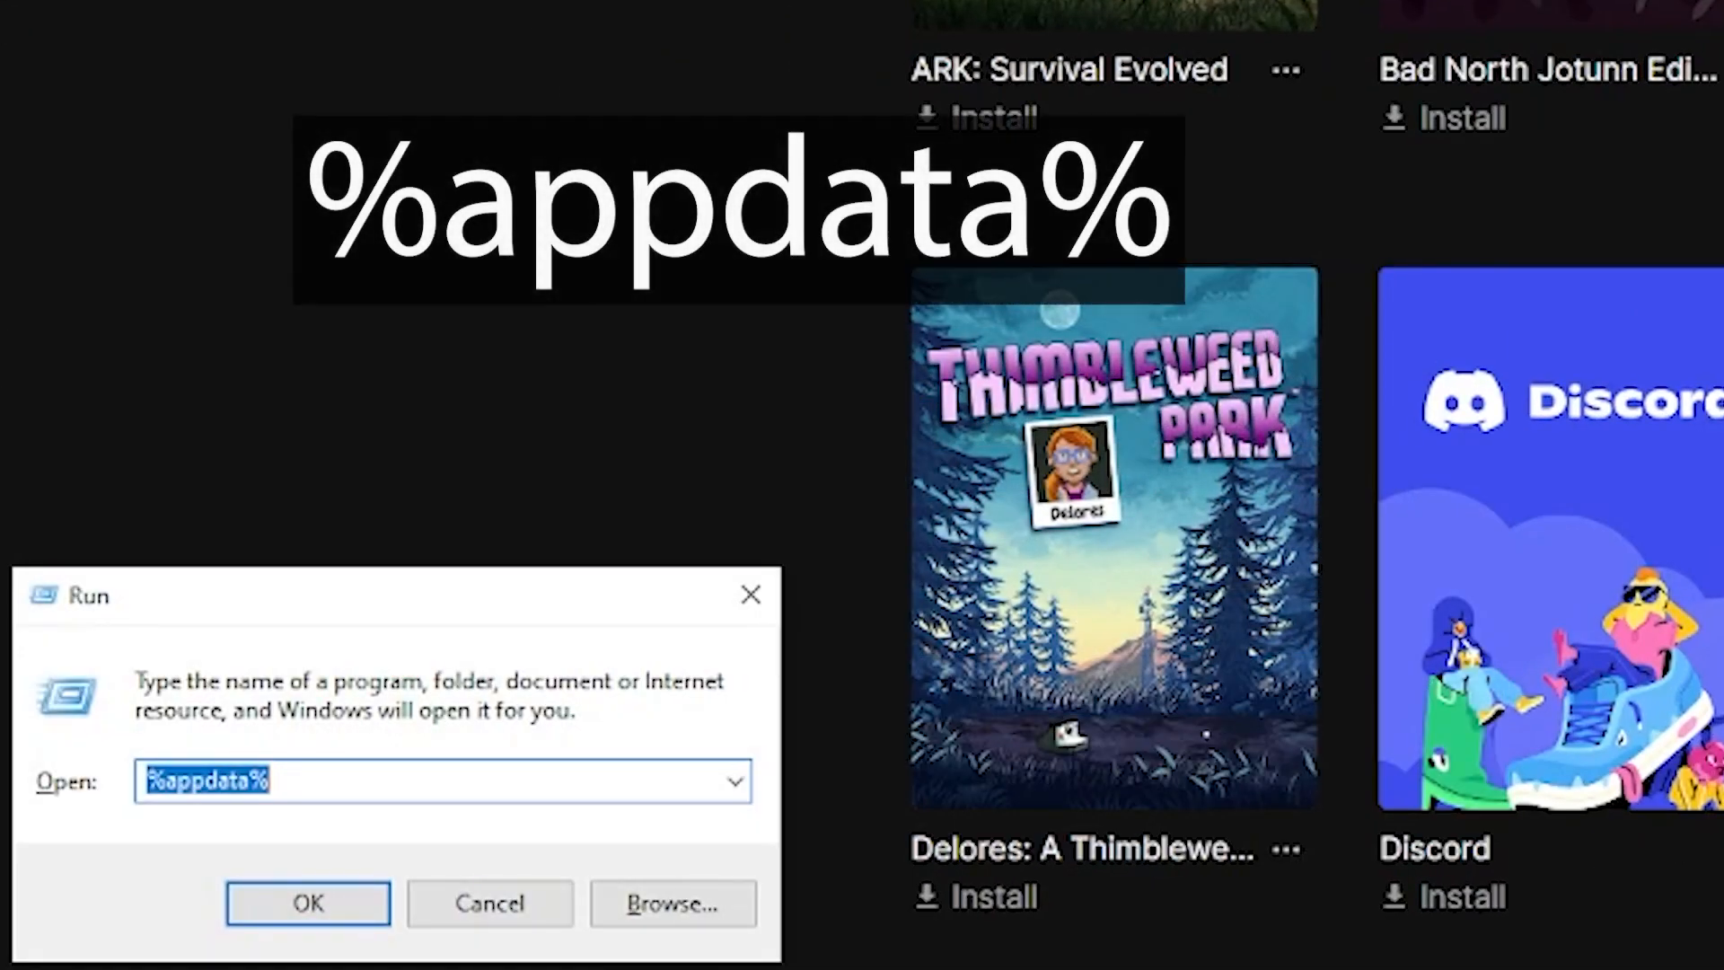
{"action": "type", "text": "%appd"}
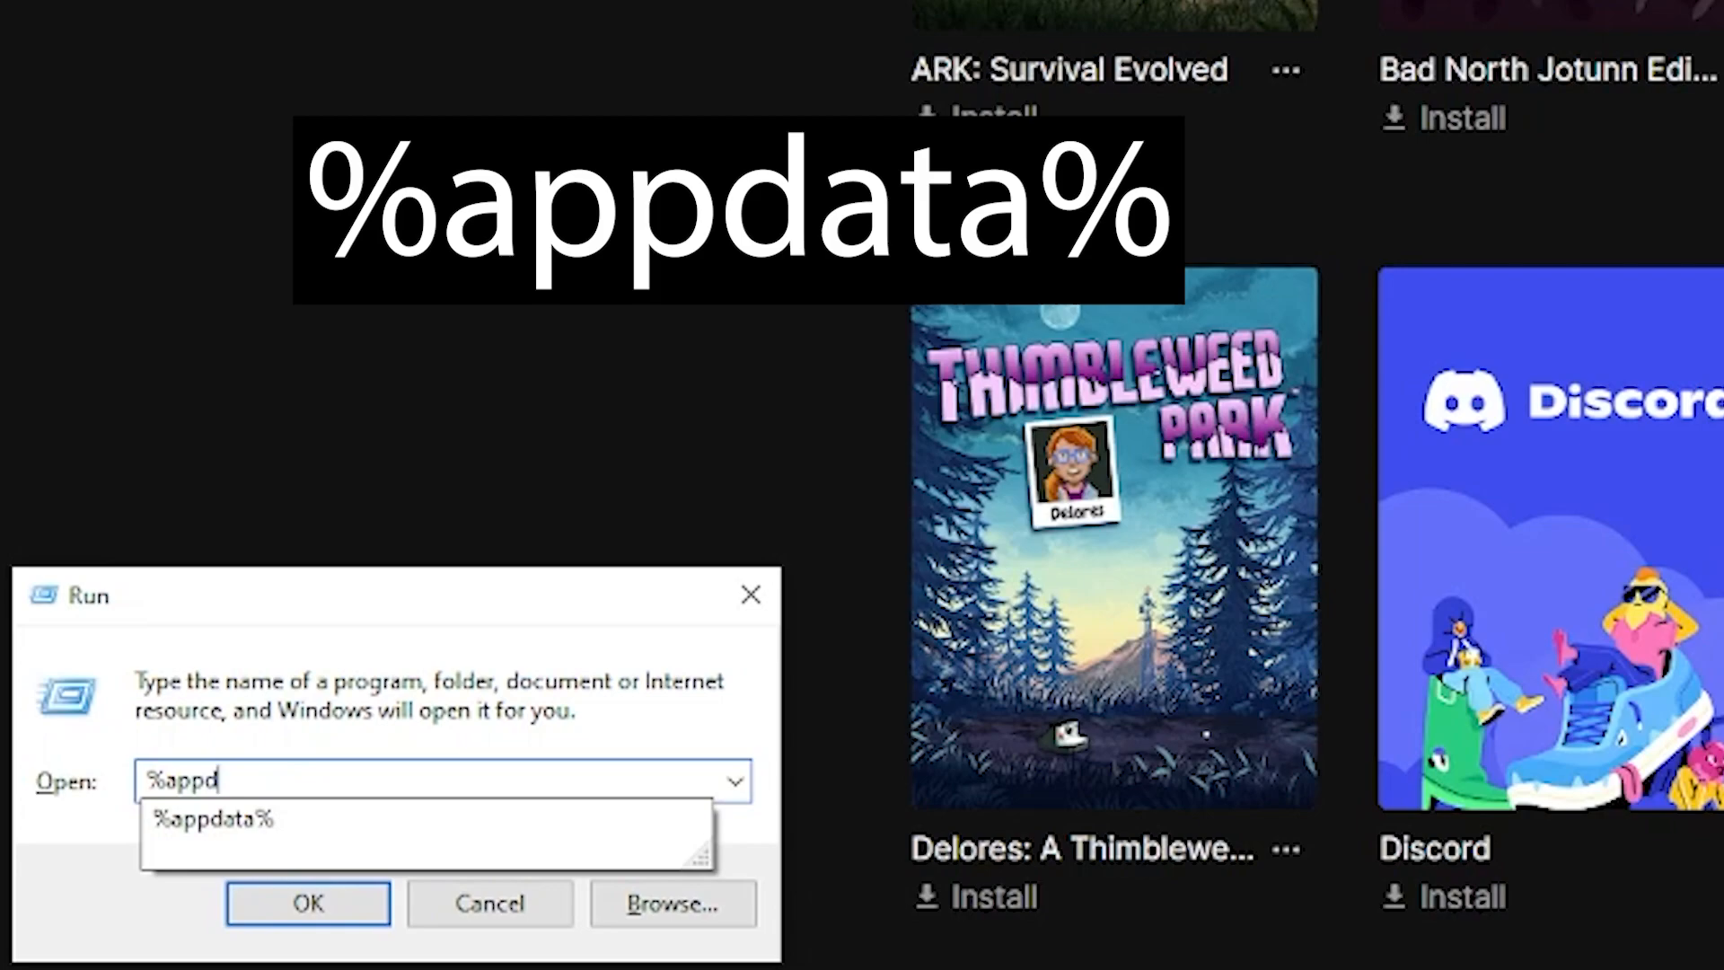
{"action": "left_click", "coordinate": [308, 903]}
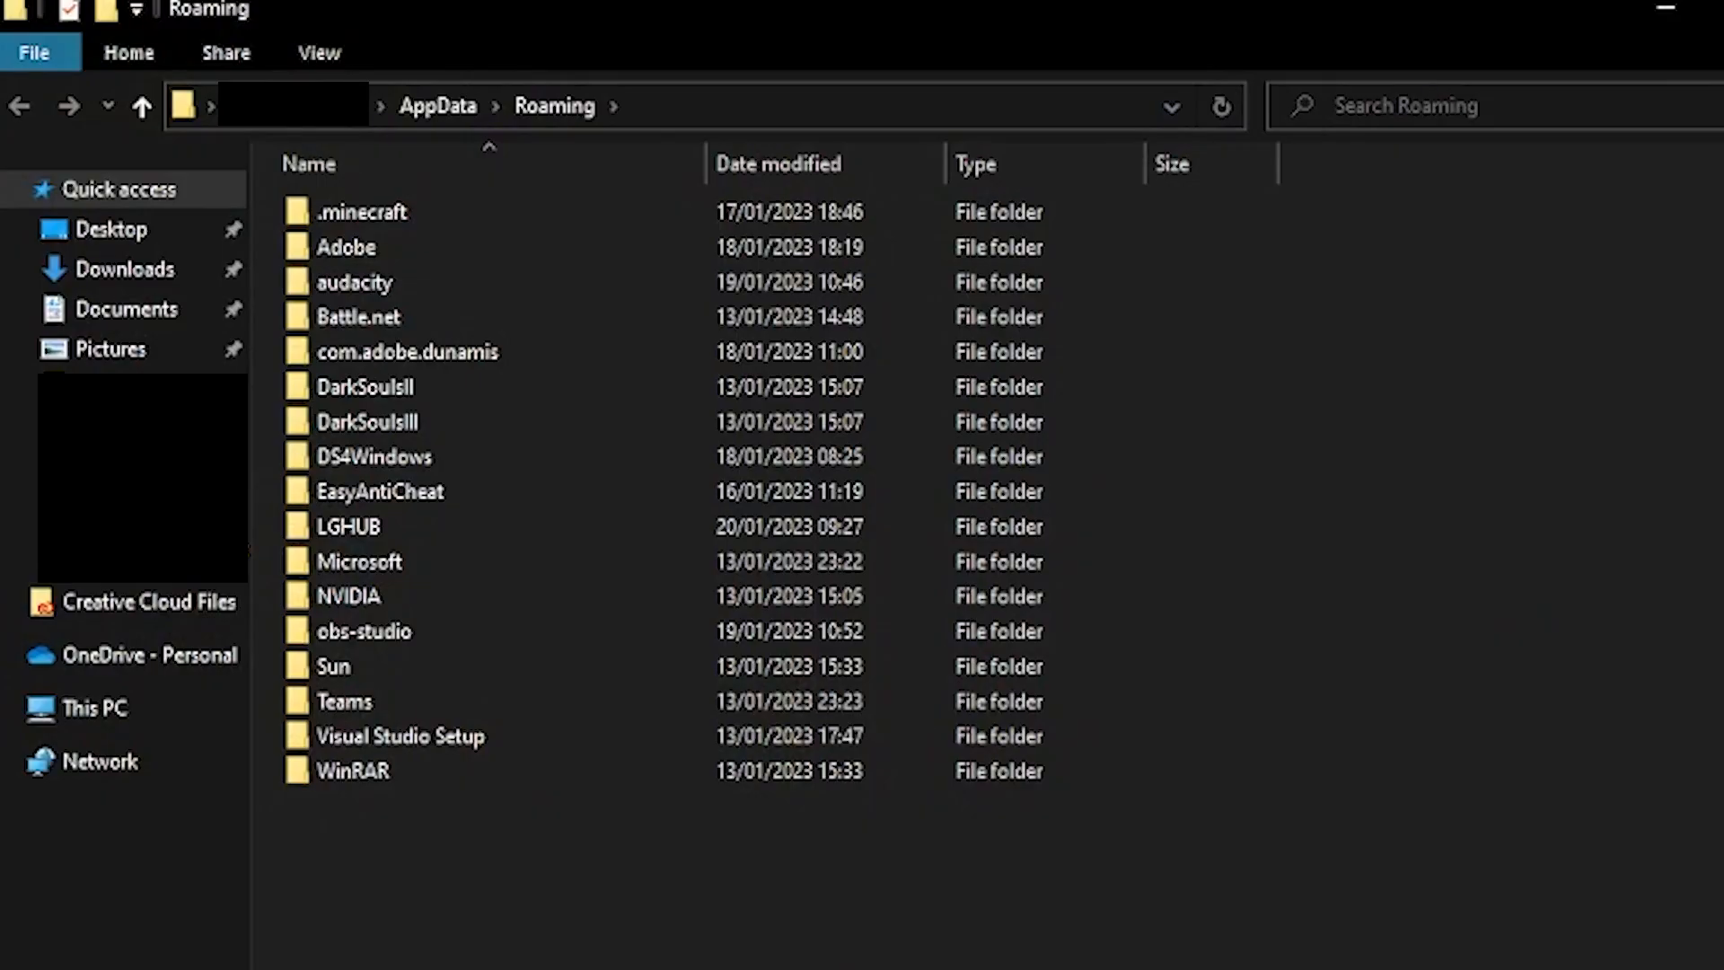
Step: Open Engine.ini from AppData\Local\EpicGamesLauncher\Saved\Config\Windows in Notepad
{"action": "left_click", "coordinate": [368, 421]}
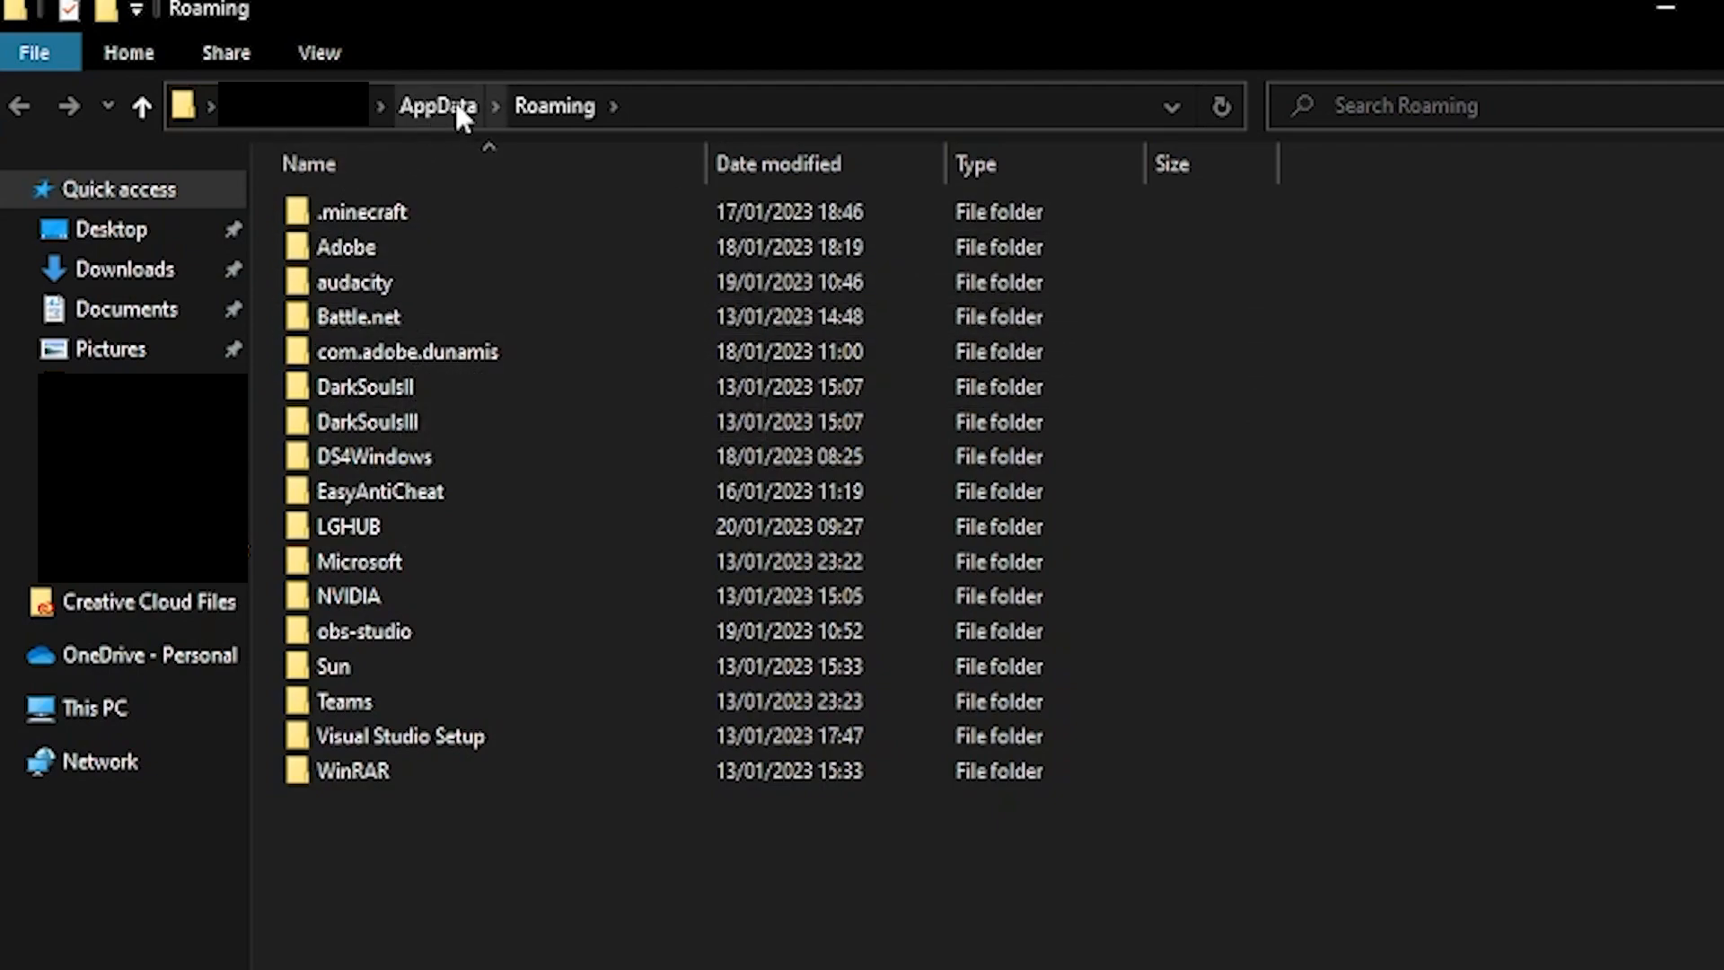
{"action": "left_click", "coordinate": [437, 106]}
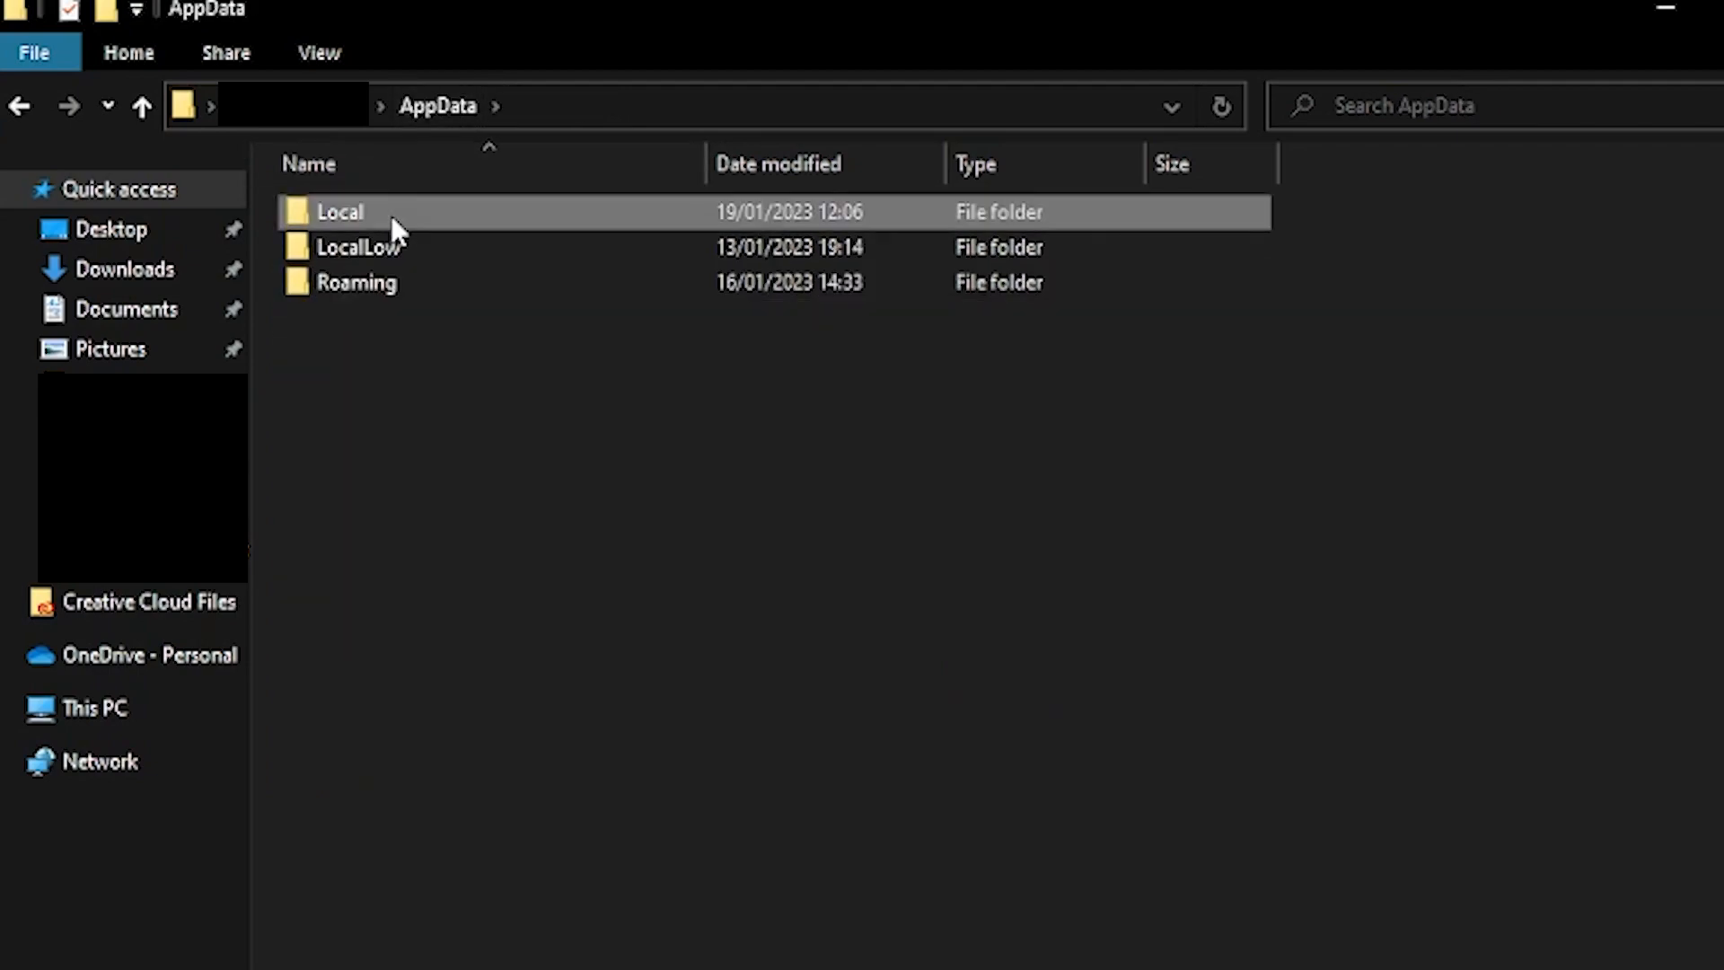
{"action": "double_click", "coordinate": [338, 212]}
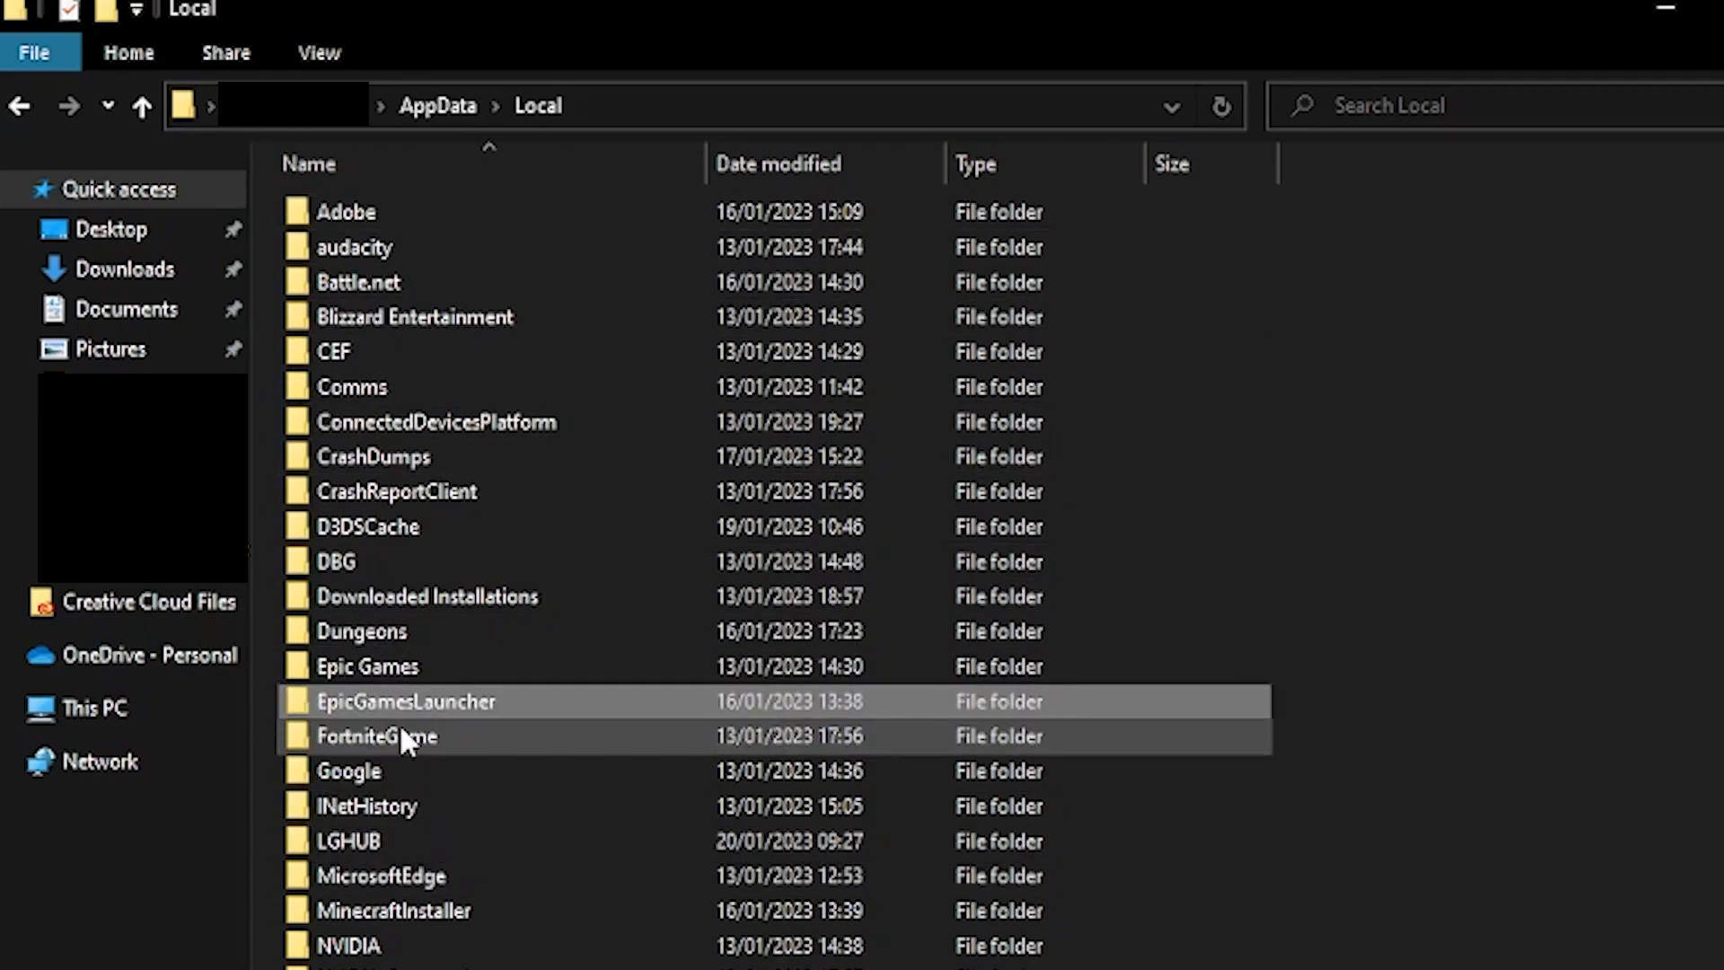
{"action": "double_click", "coordinate": [405, 701]}
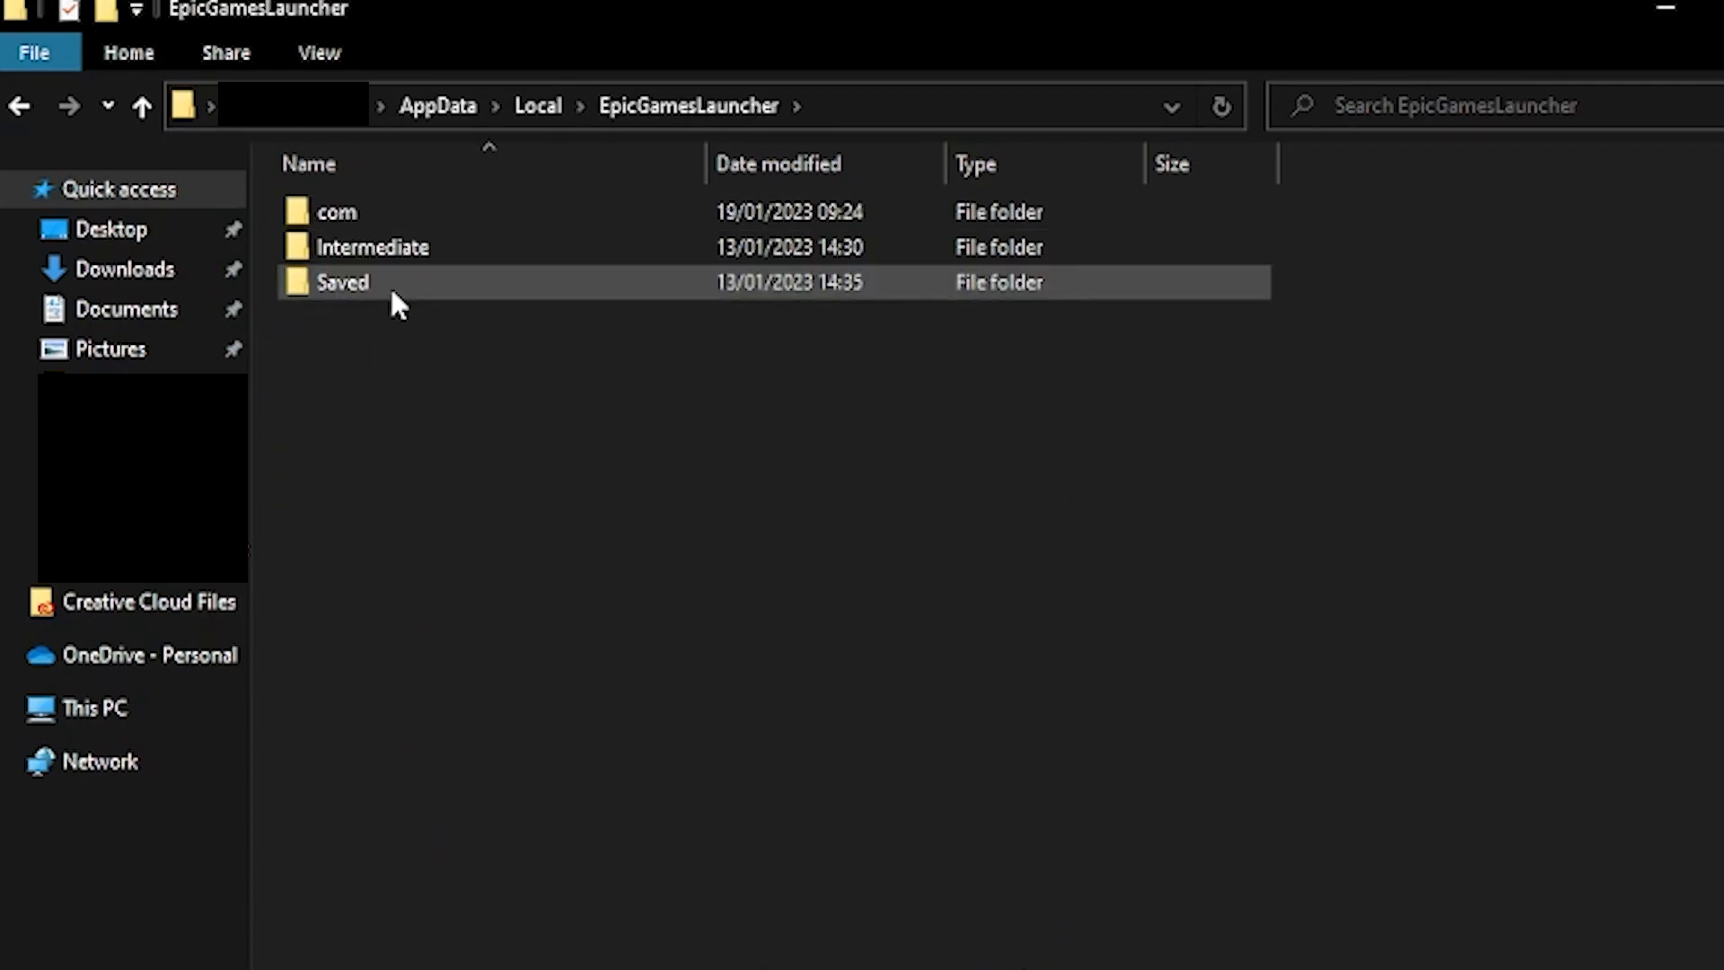
{"action": "double_click", "coordinate": [343, 283]}
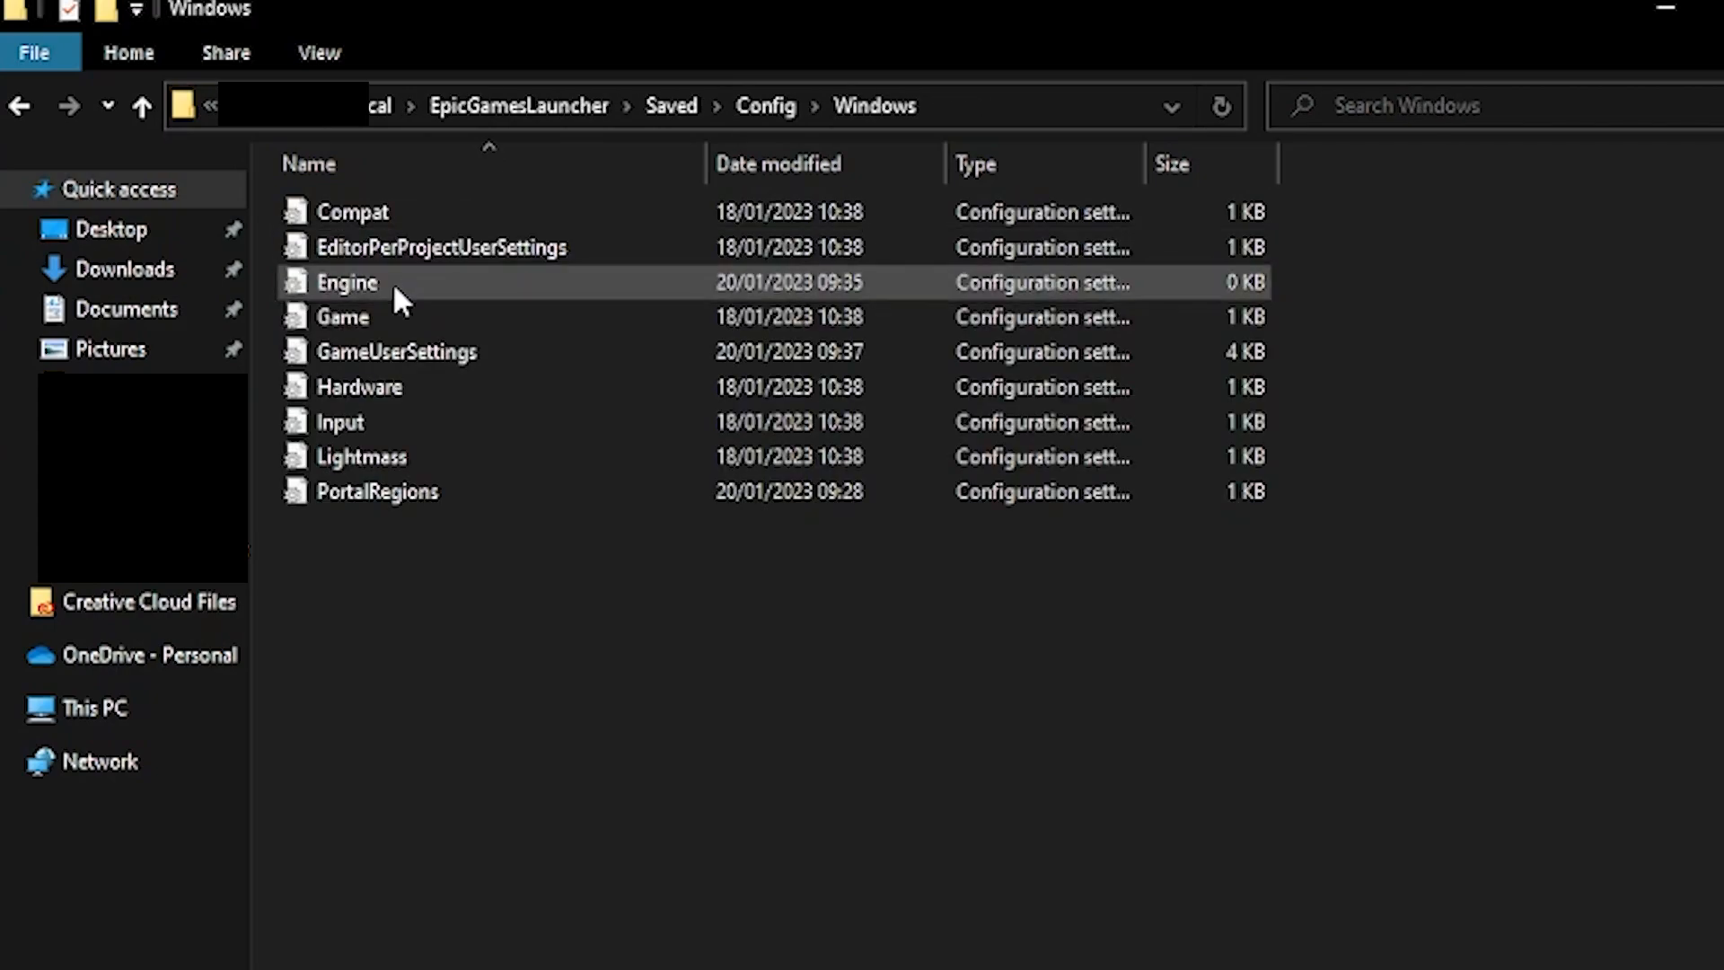
{"action": "double_click", "coordinate": [347, 283]}
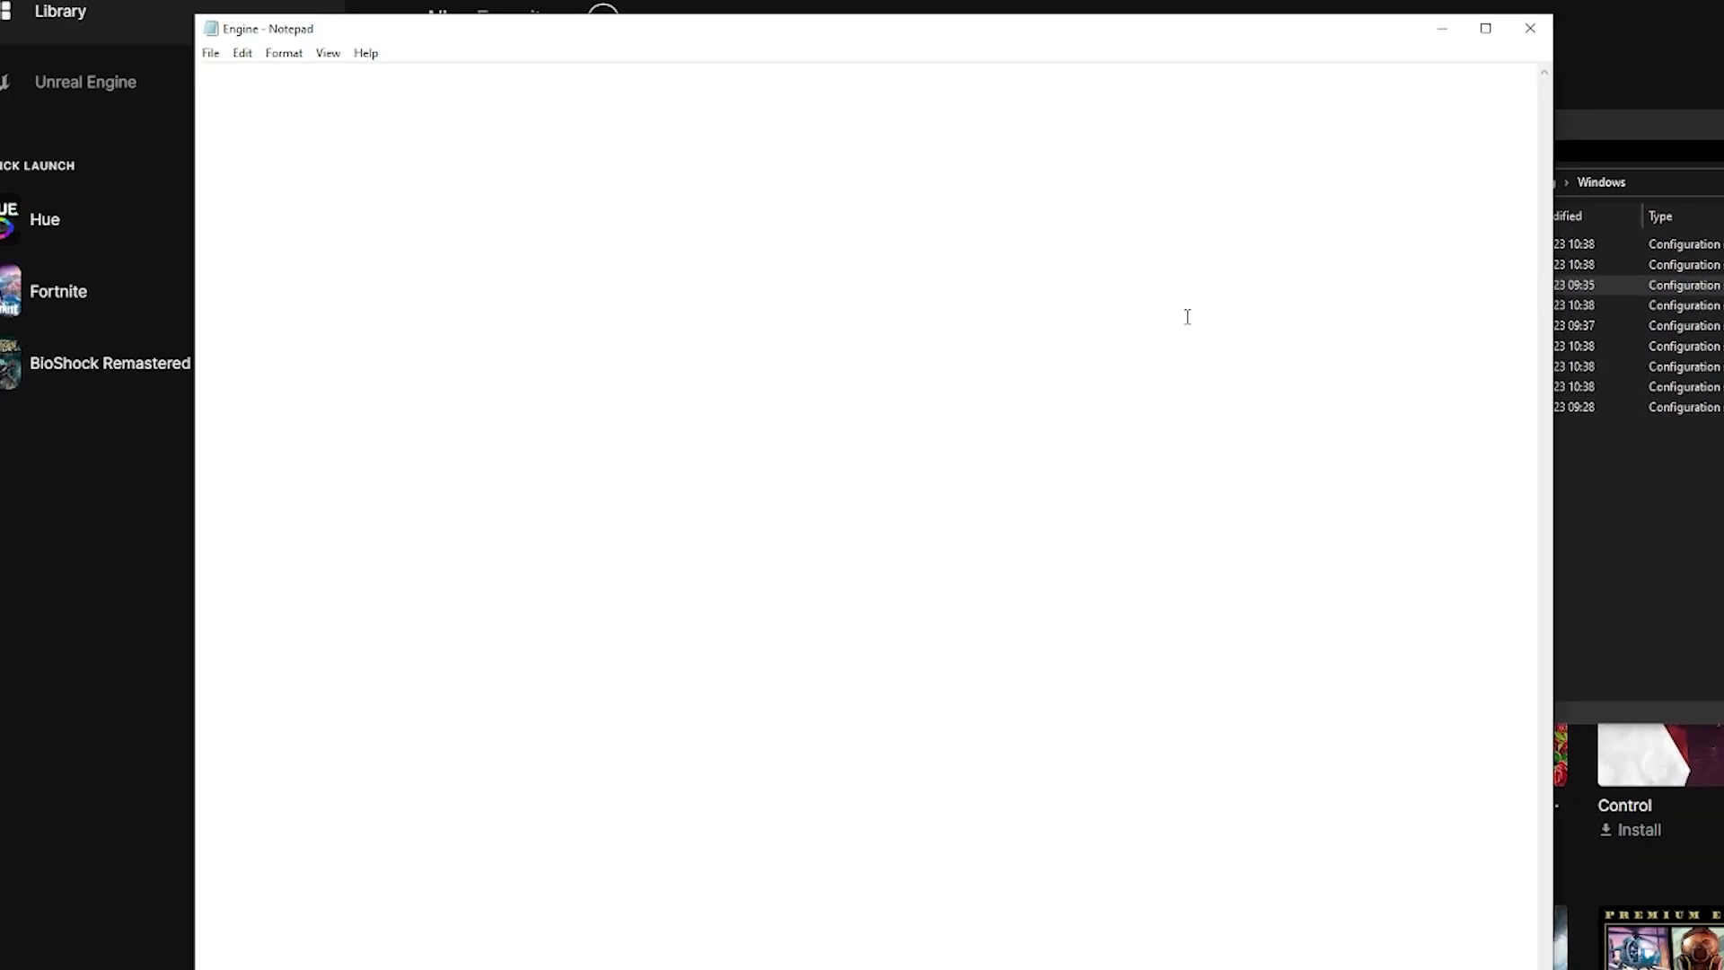
{"action": "mouse_move", "coordinate": [981, 421]}
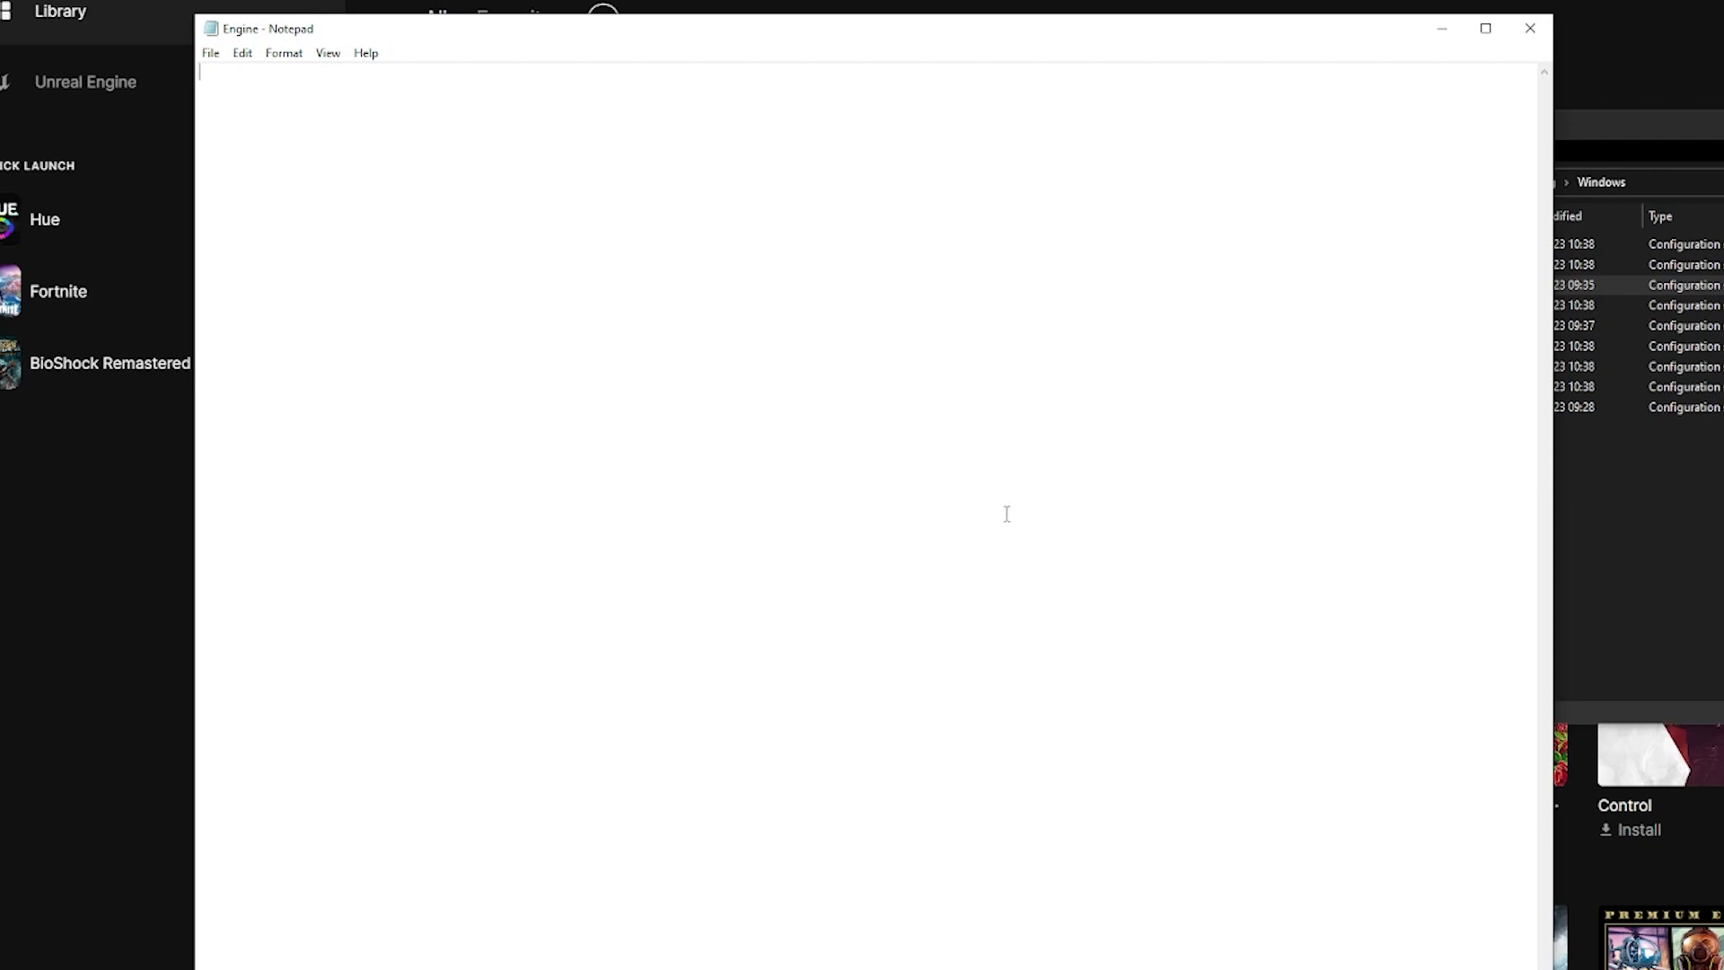
{"action": "mouse_move", "coordinate": [911, 907]}
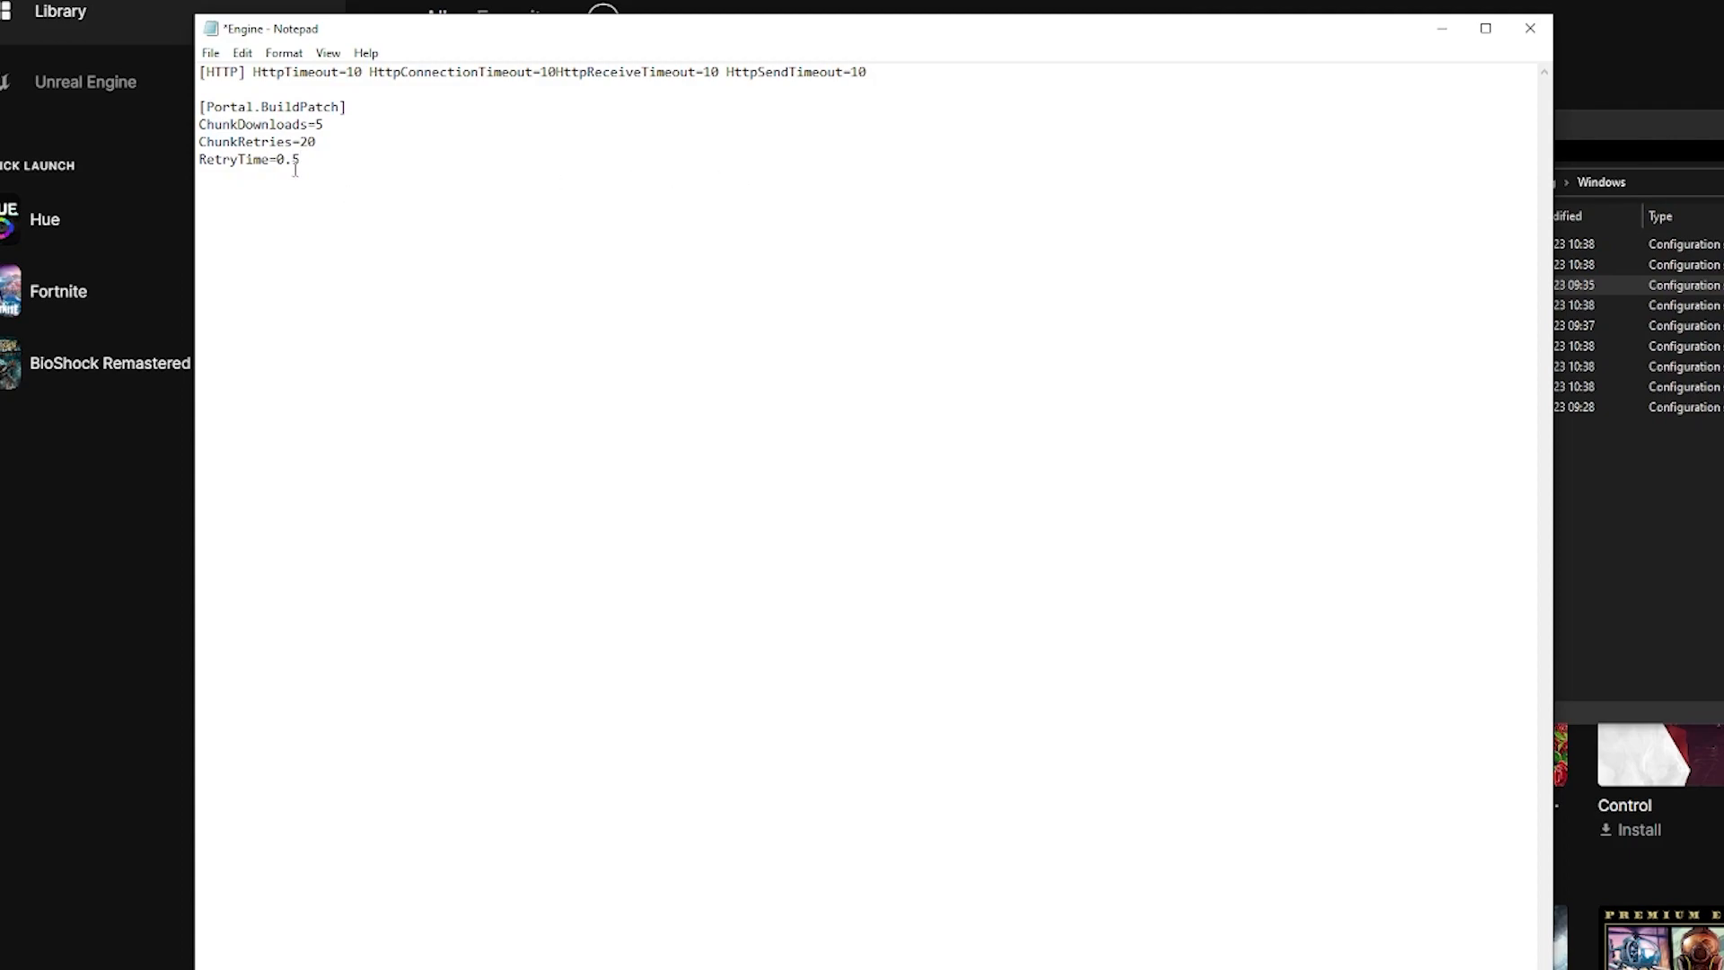
Step: Save the Engine file with the new HTTP timeout and Portal.BuildPatch chunk settings
{"action": "left_click", "coordinate": [209, 53]}
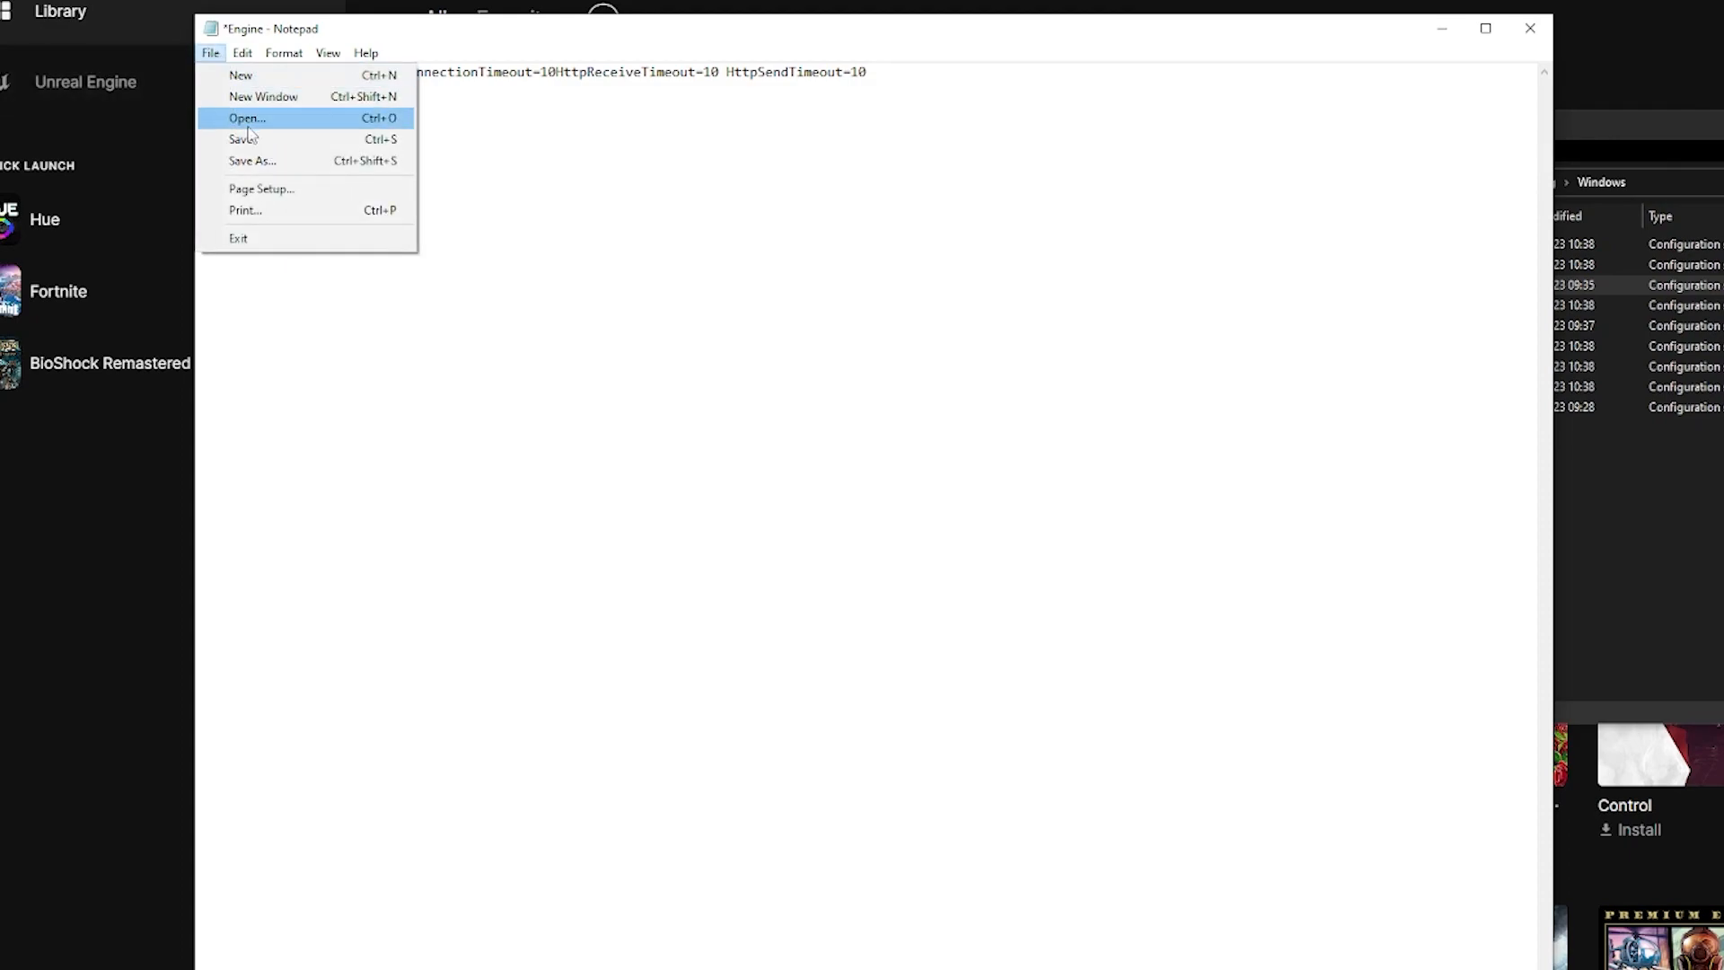